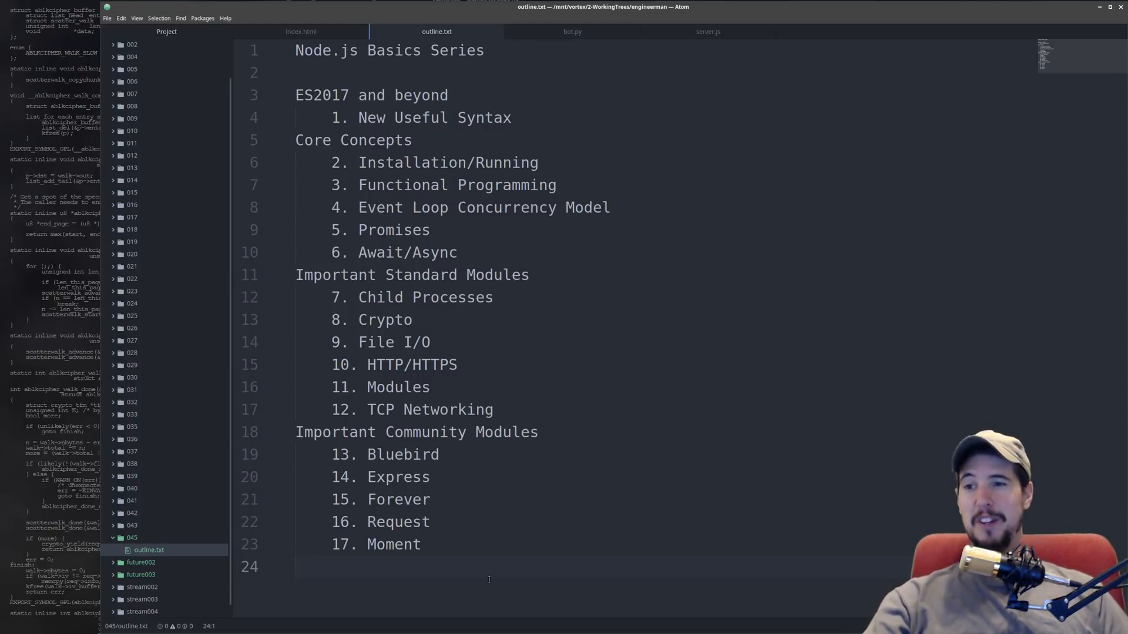
pyautogui.click(296, 566)
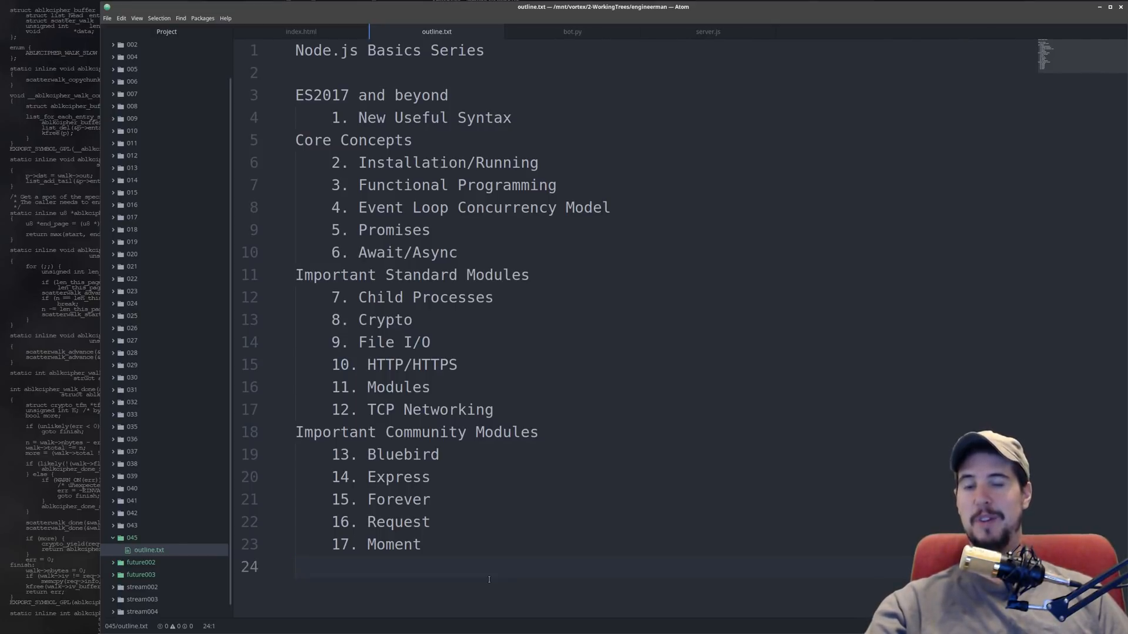
pyautogui.click(296, 566)
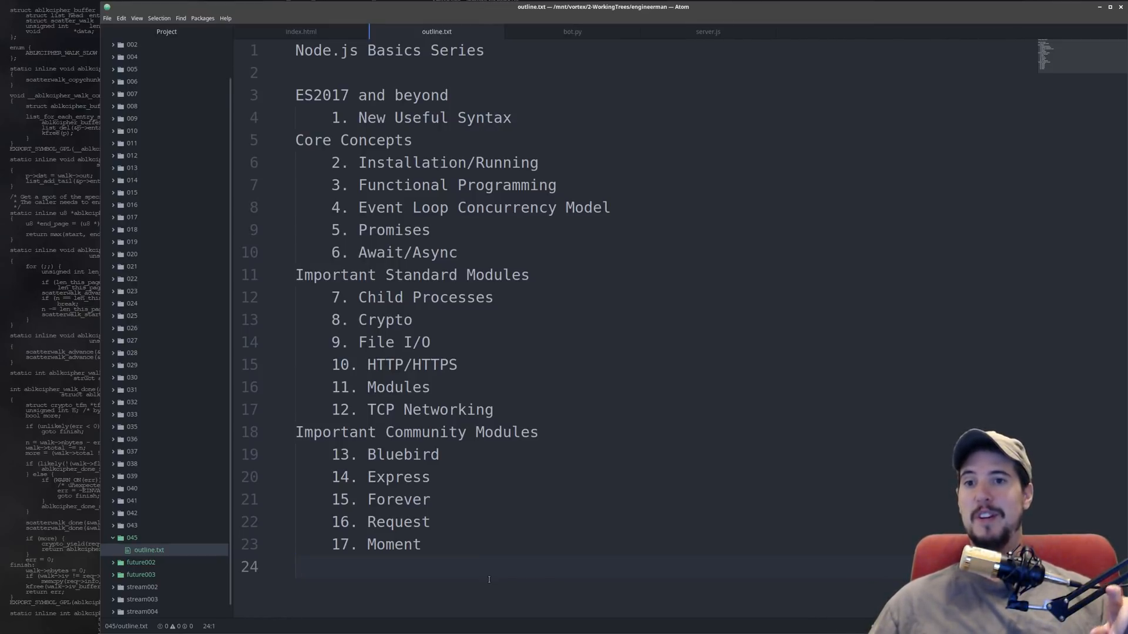
pyautogui.click(295, 566)
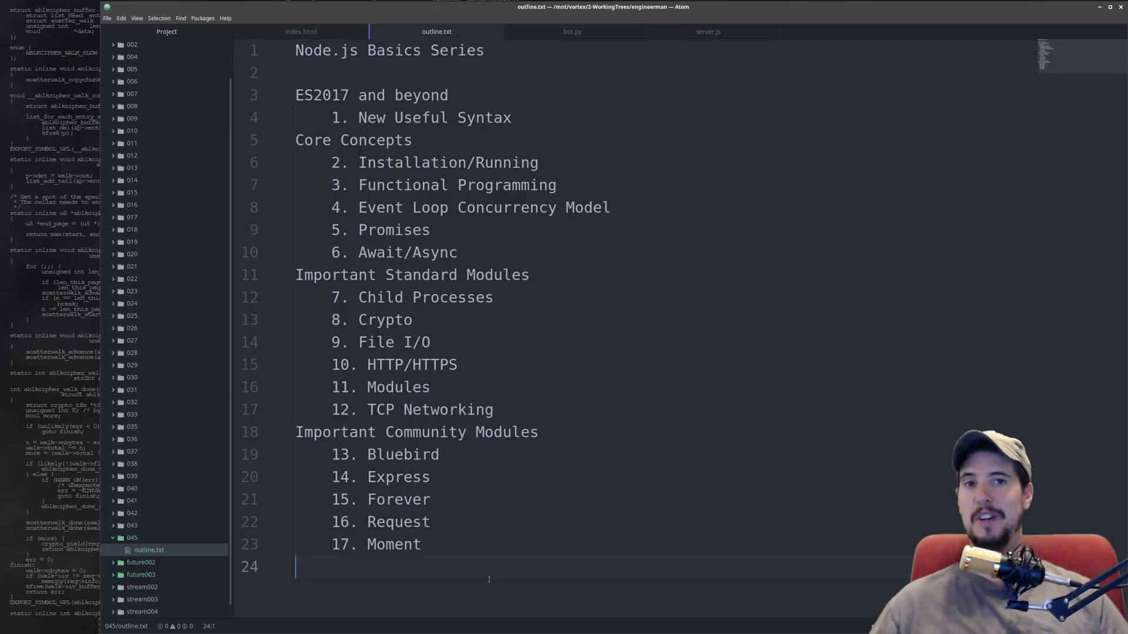